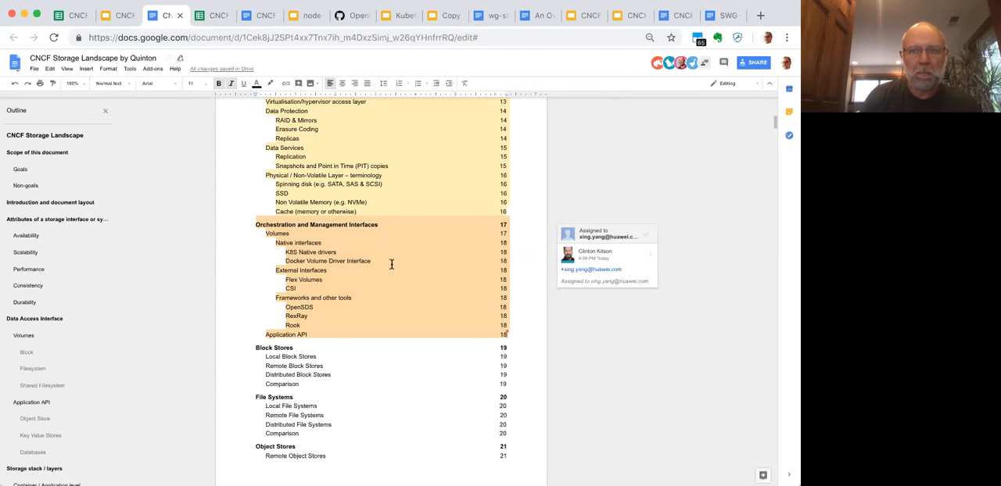
Step: Scroll down to the Block Stores and File Systems entries in the contents
scroll("down", 3)
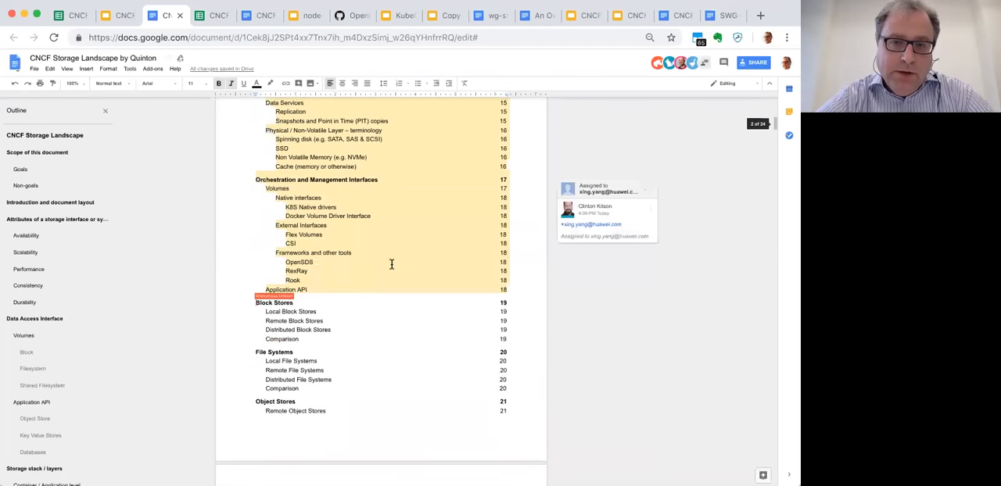
scroll("down", 3)
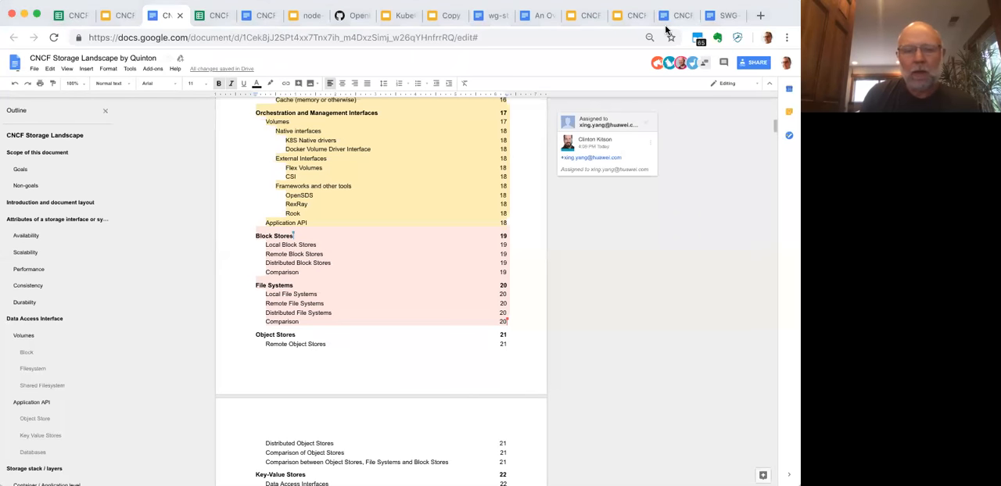
mouse_move(696, 379)
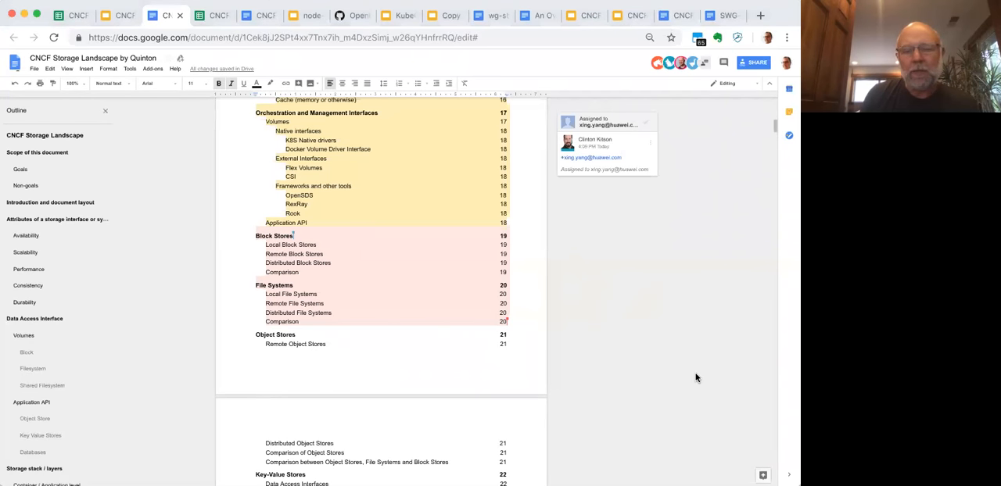
mouse_move(708, 49)
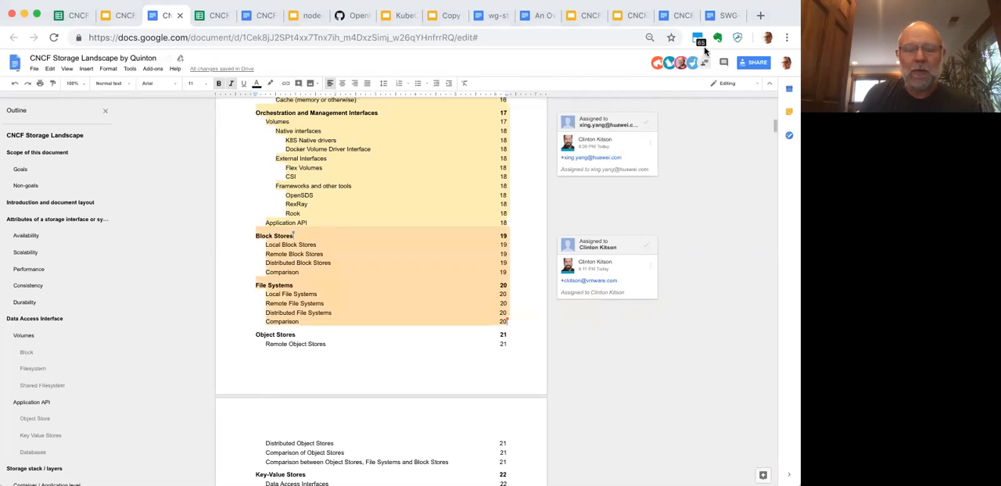
mouse_move(386, 204)
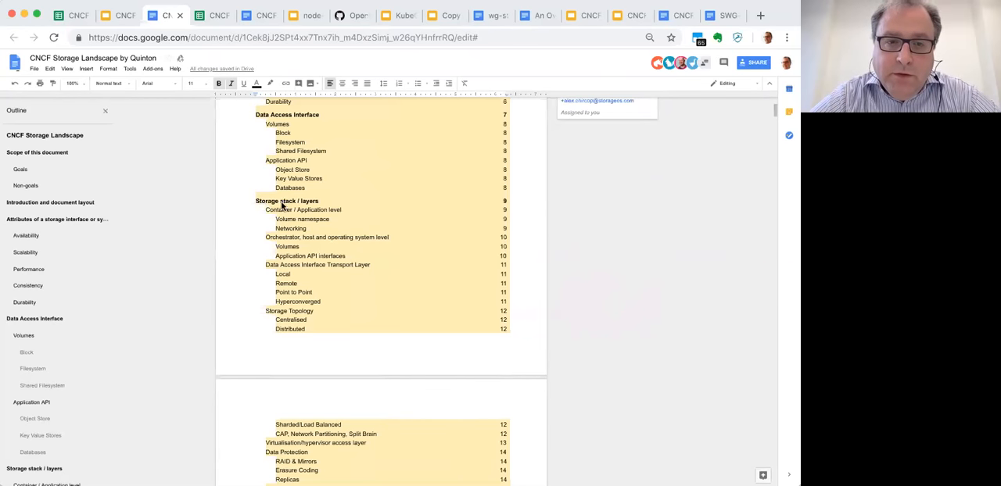
mouse_move(323, 213)
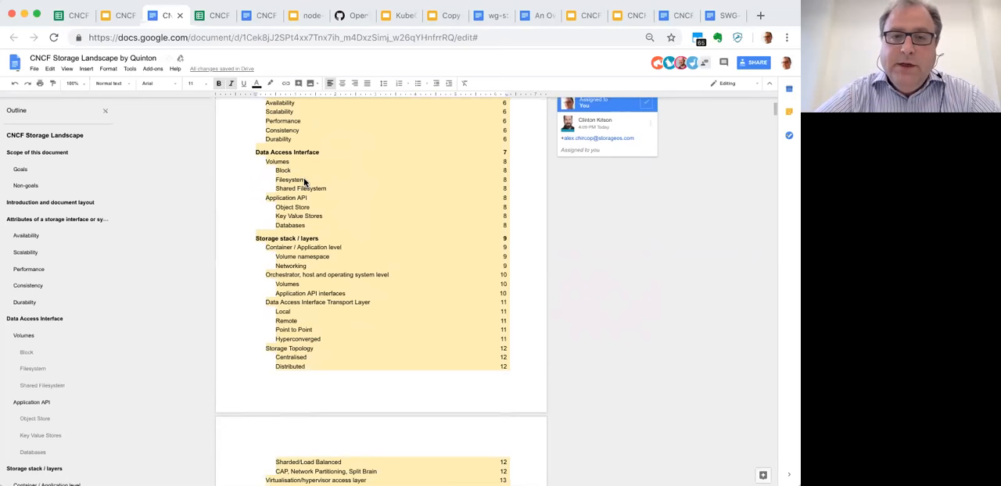
mouse_move(317, 238)
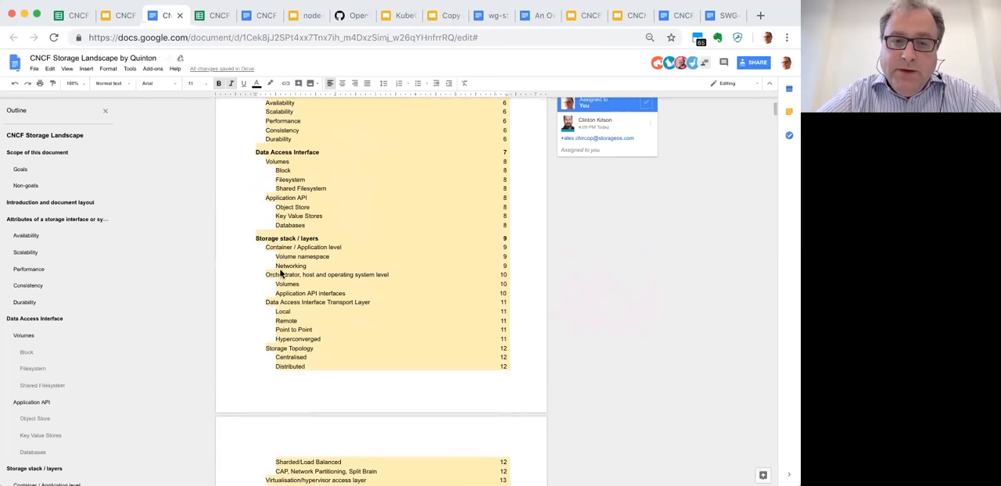
mouse_move(305, 311)
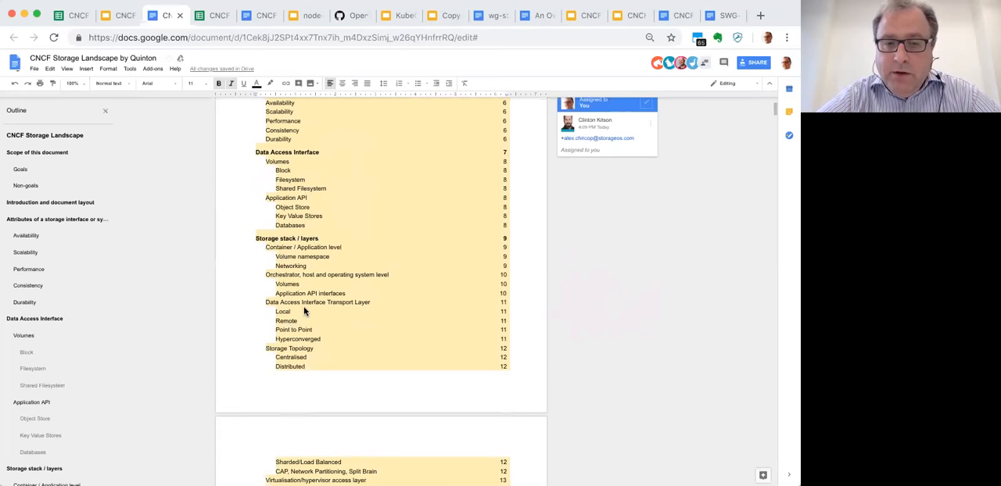
mouse_move(303, 349)
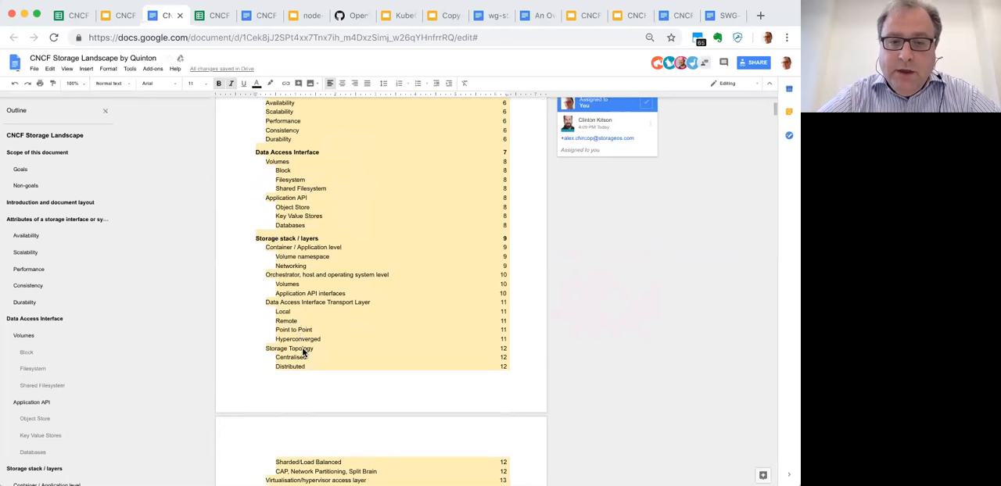
scroll("down", 3)
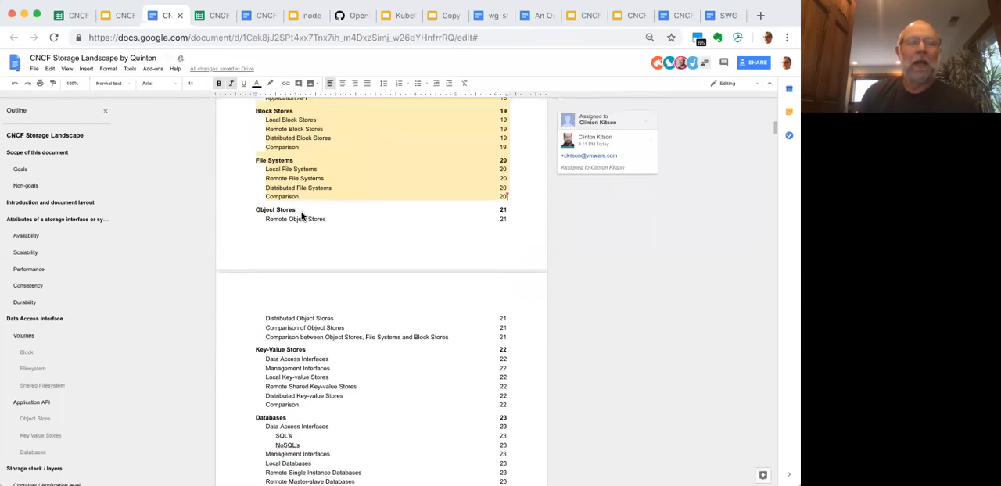
scroll("down", 3)
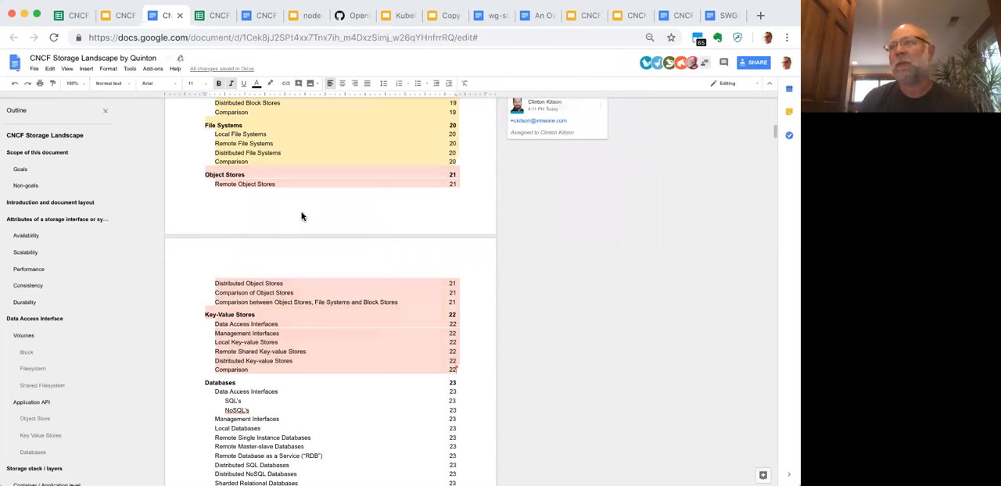
Step: Scroll down to the Key-Value Stores section entries
scroll("down", 3)
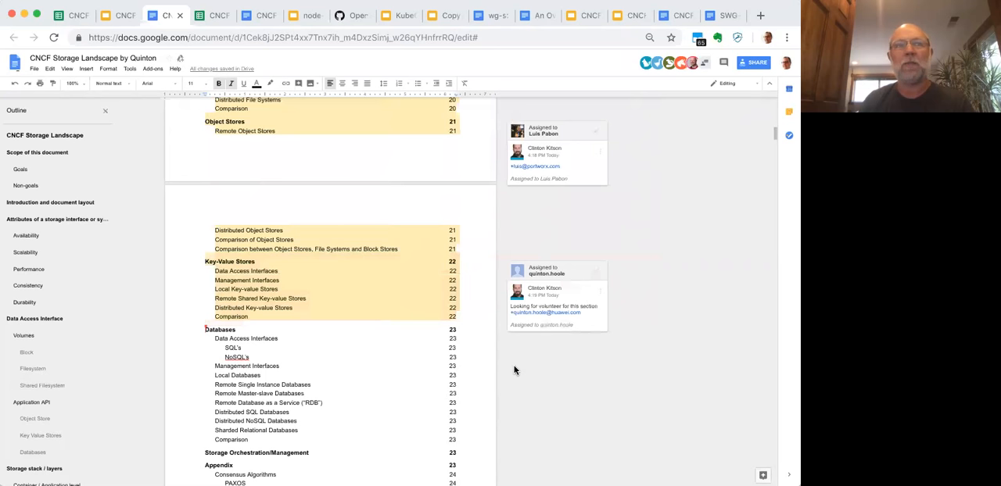
Step: Select the whole Databases section of the contents for a deferral comment
left_click_drag(205, 329, 453, 440)
type("Deferring this section unless volunteer")
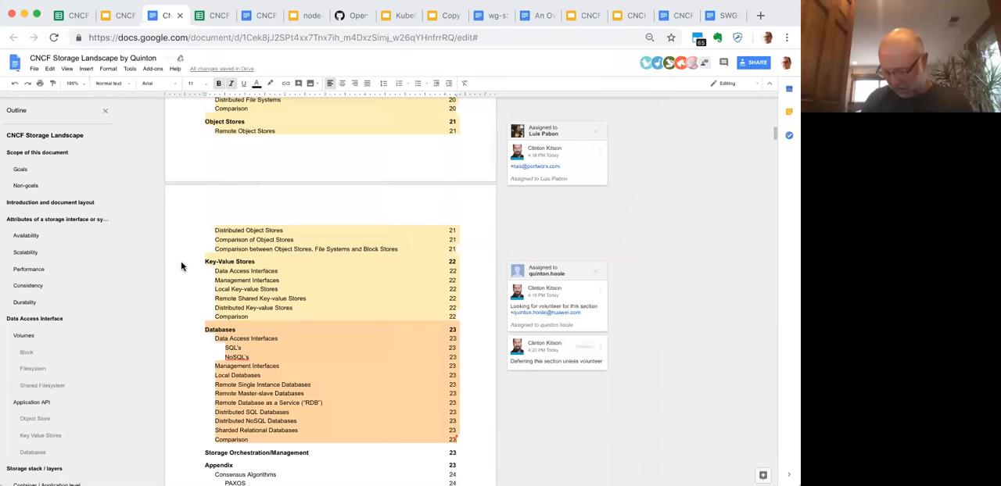
scroll("up", 3)
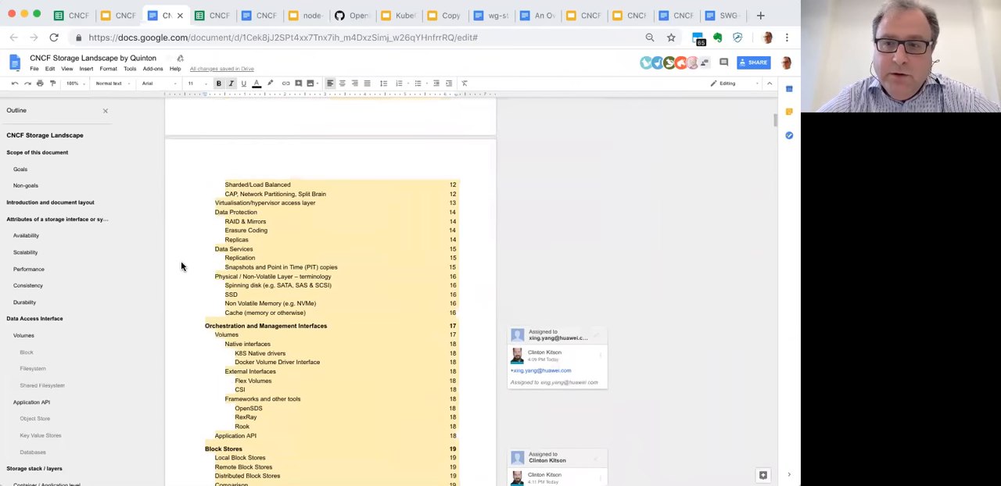
scroll("down", 3)
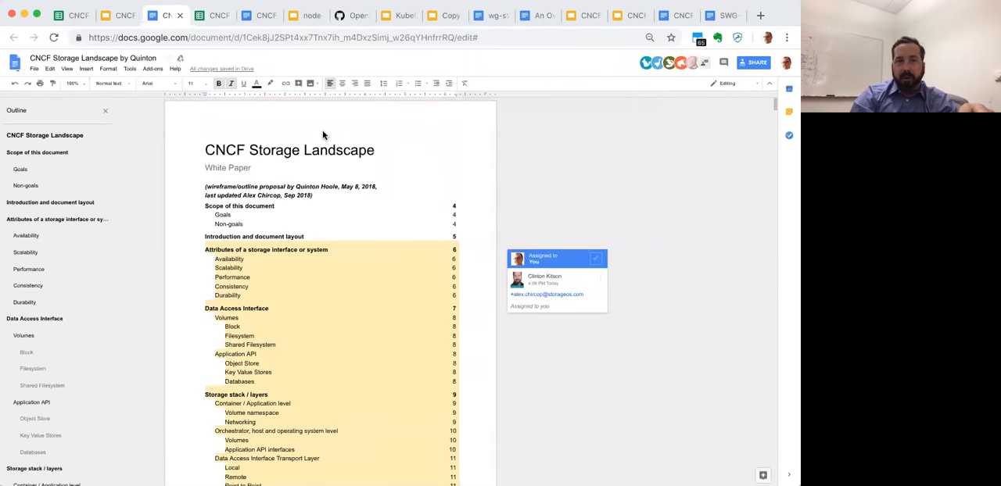
scroll("down", 3)
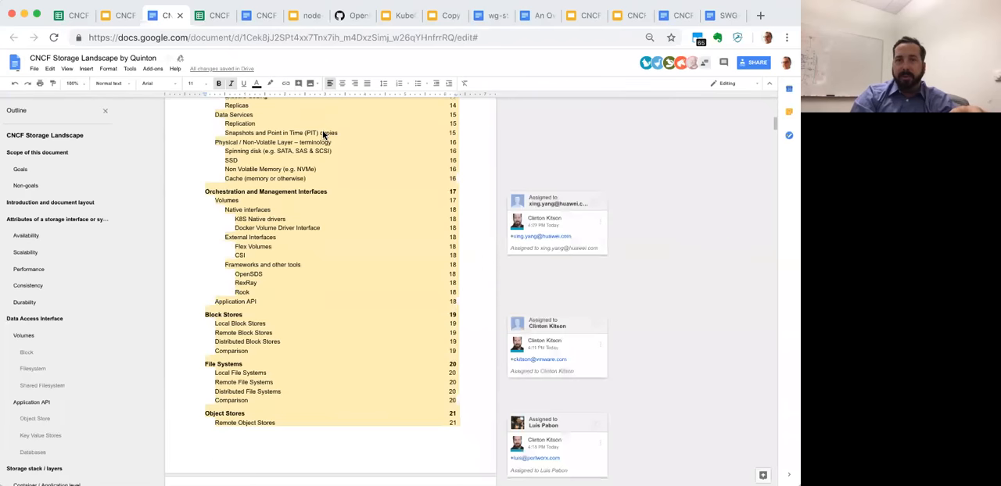
scroll("down", 3)
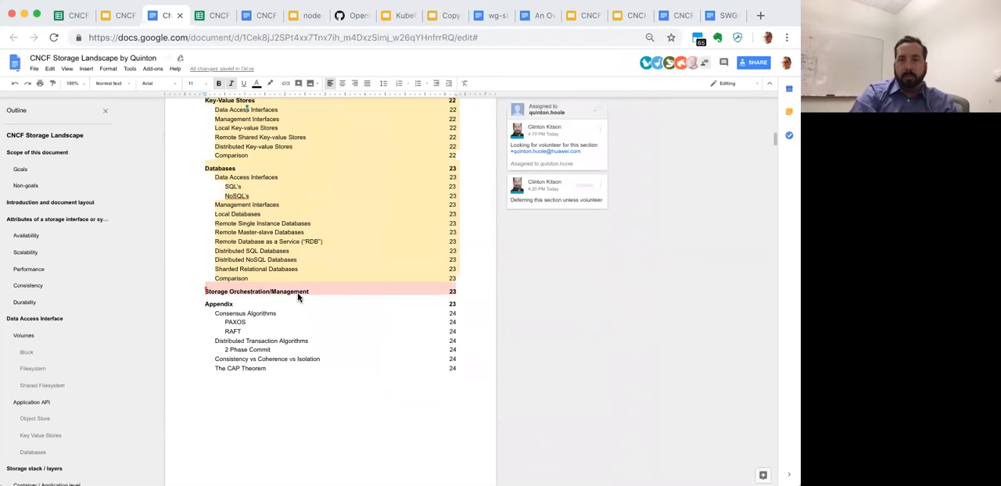
Step: Jump to Storage Orchestration/Management and select its heading and diagram placeholder
left_click(50, 202)
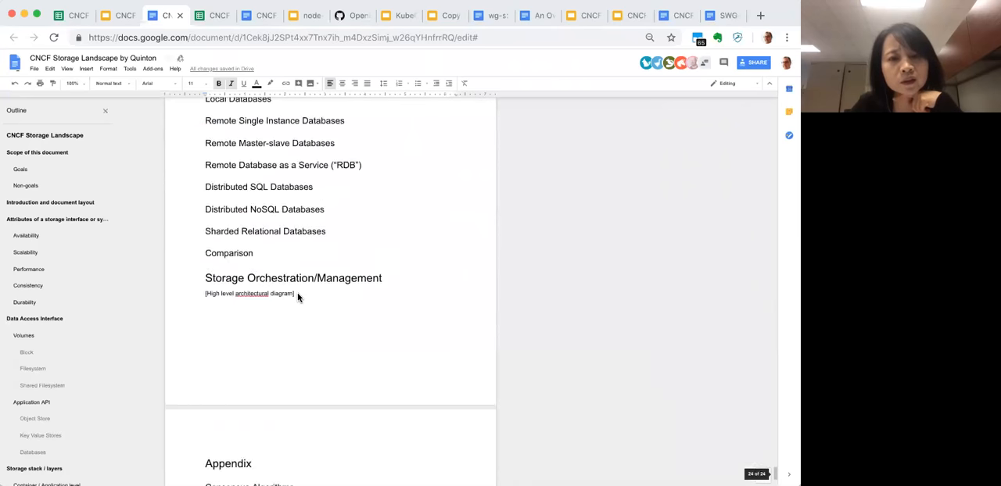
scroll("down", 3)
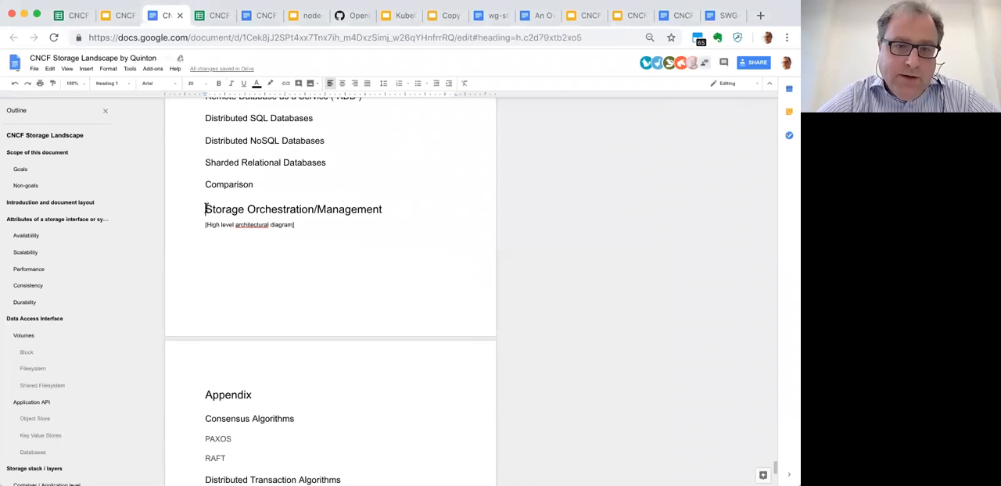
left_click_drag(205, 209, 252, 264)
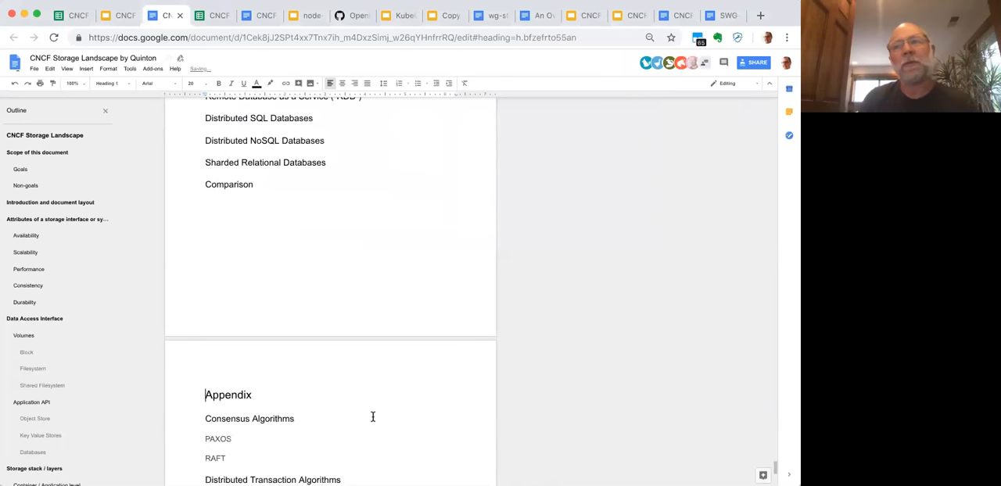
scroll("down", 3)
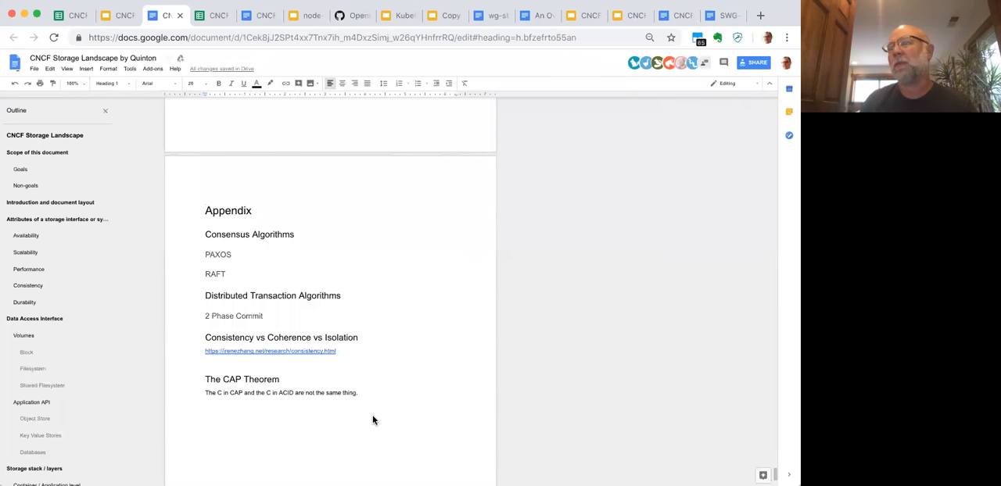
scroll("down", 3)
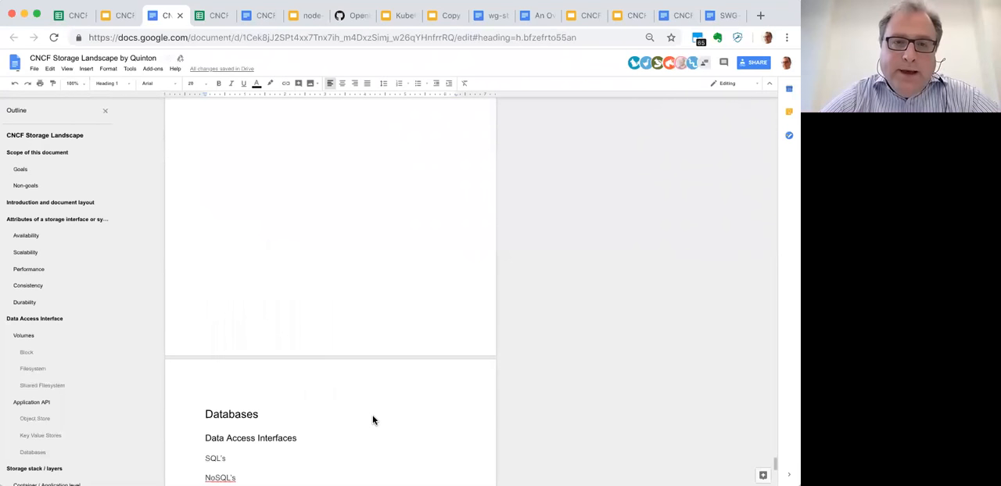
scroll("down", 3)
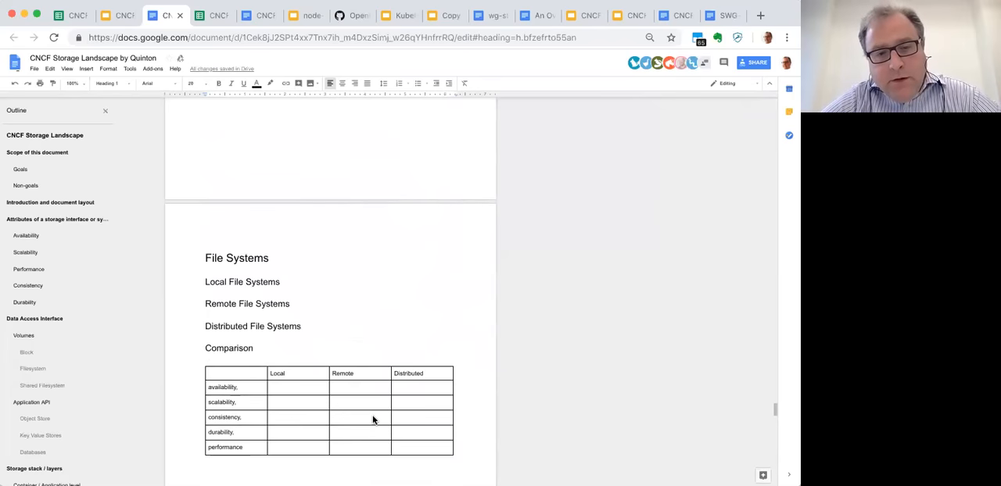
scroll("down", 3)
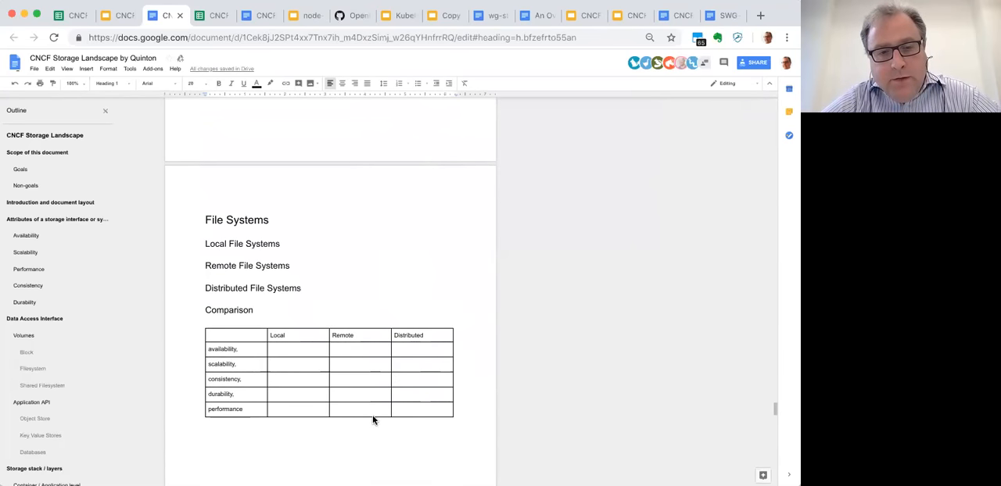
mouse_move(409, 328)
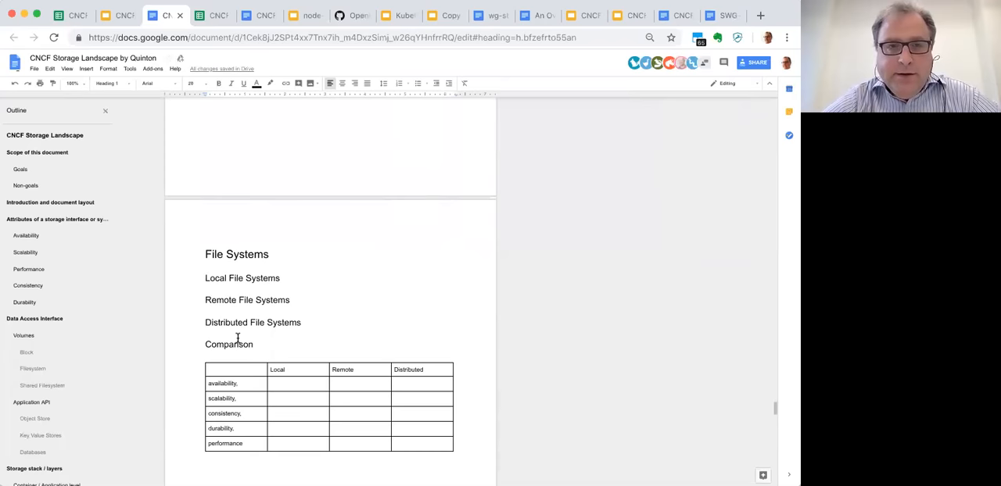
Step: Scroll past Data Services and RAID to the Orchestrator, host and operating system level section
scroll("down", 3)
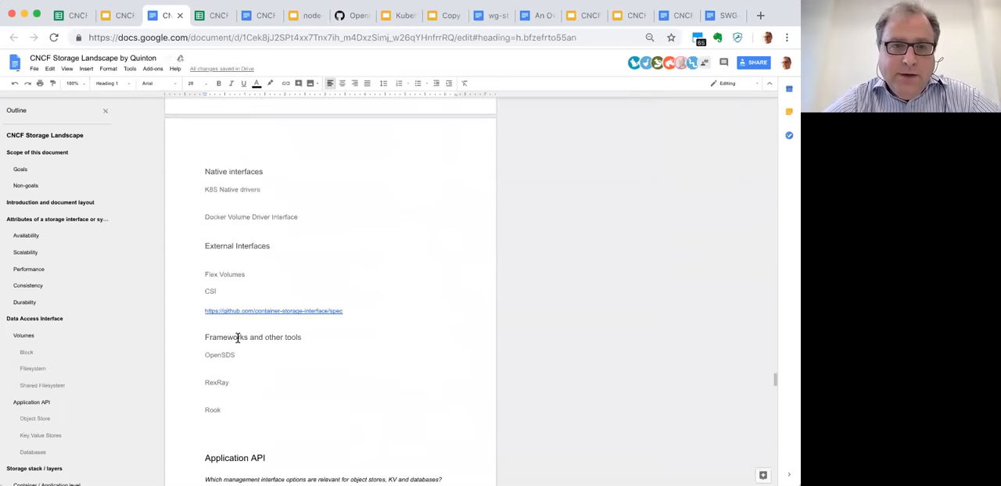
scroll("down", 3)
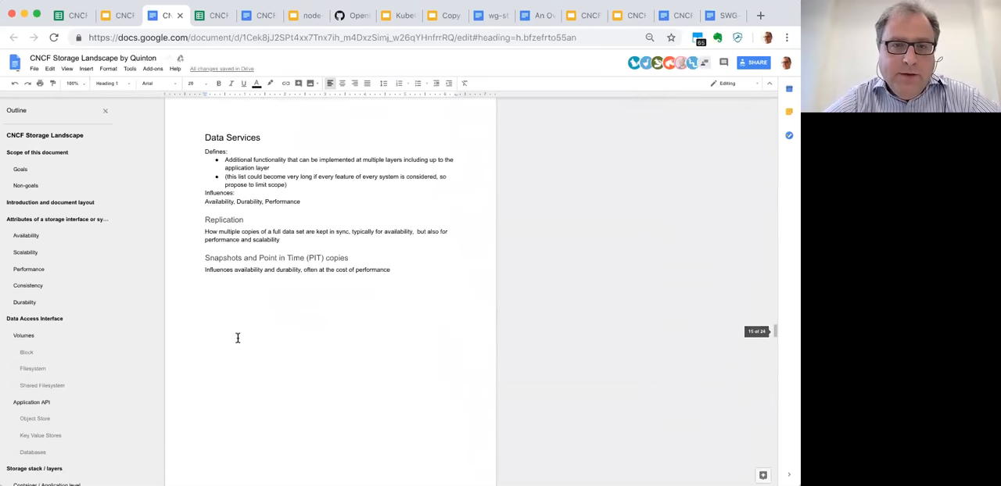
scroll("down", 3)
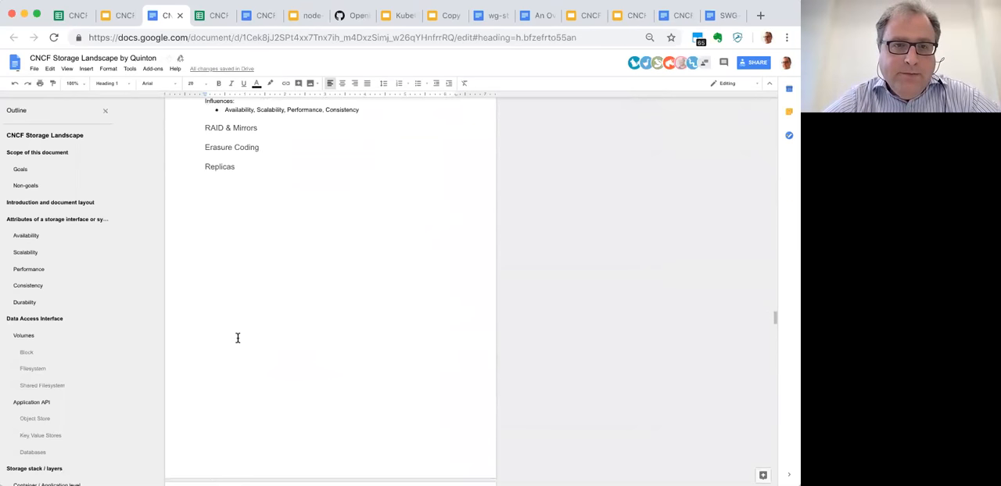
scroll("down", 3)
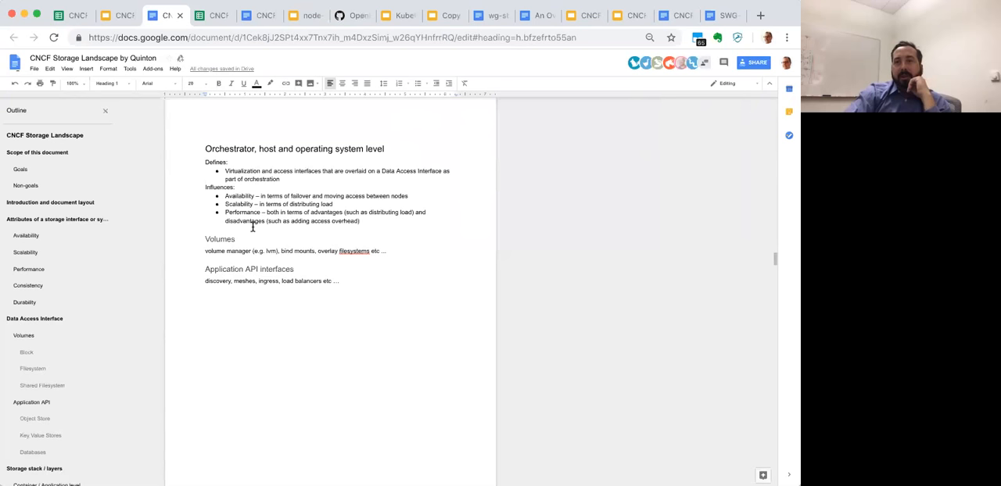
Step: Scroll to the paper's opening showing the Upcoming meetings and Timeline lists
scroll("down", 3)
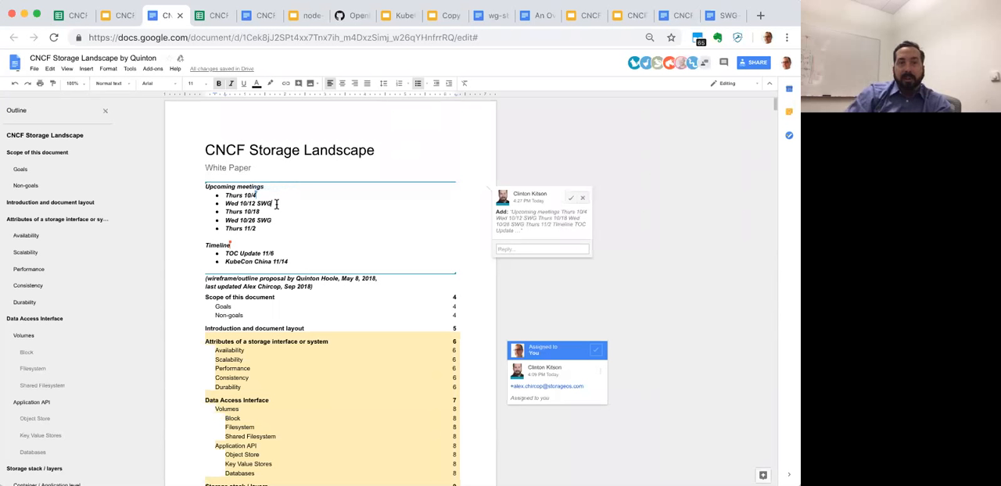
Step: Insert a 'Distribute doc for comment' bullet at the top of the Timeline list
double_click(266, 204)
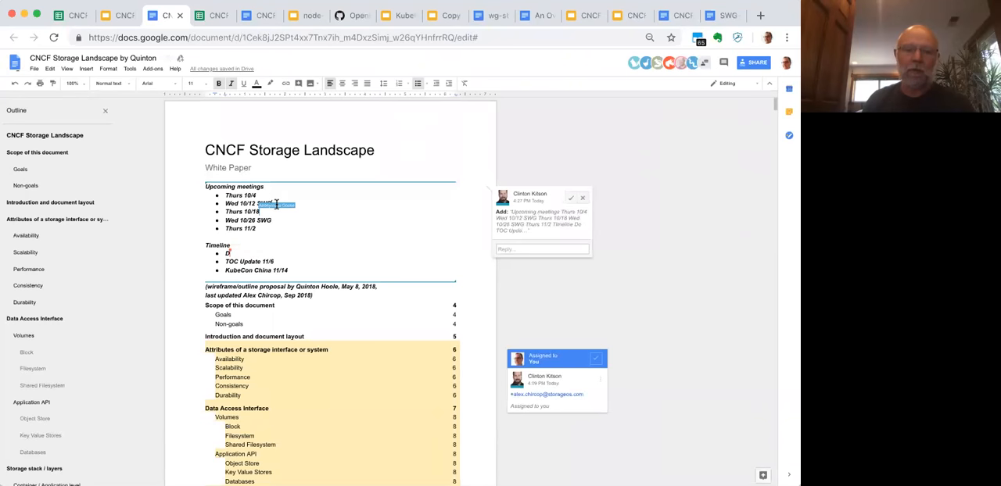
type("Distriu")
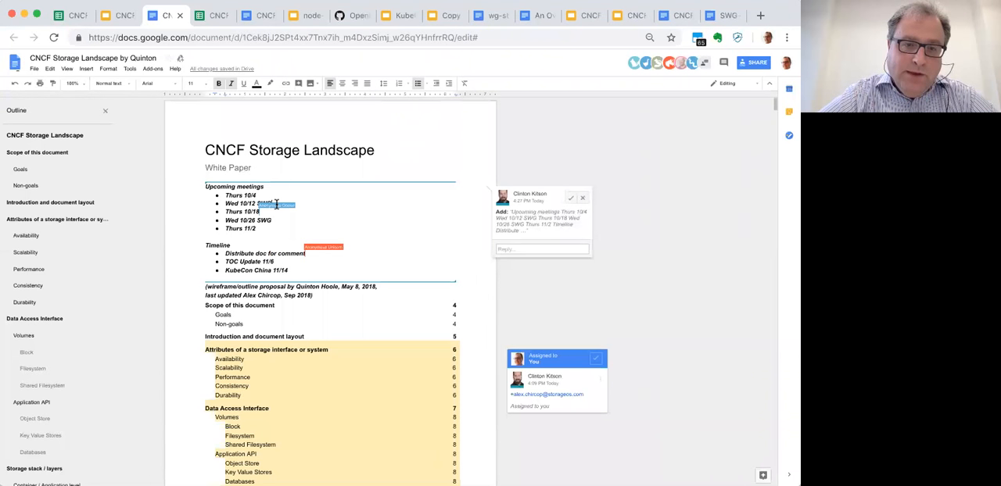
Step: Extend timeline entries: 'to SWG - Draft 1 - Wed 10/26' and 'Present status - Tuesday 11/6'
type("- Draft 1 - Wed 10/26")
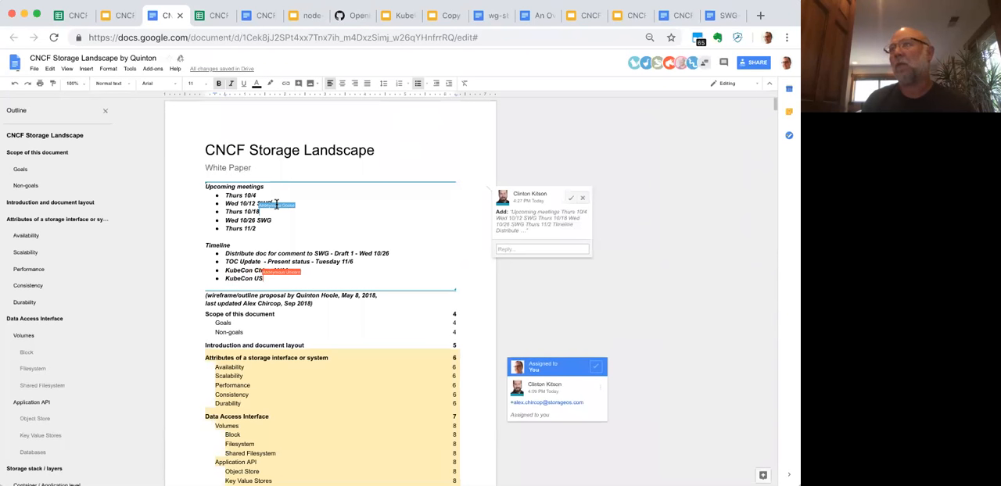
Step: Add a KubeCon US timeline bullet after KubeCon China, with Final dated 12/8
type("12/8")
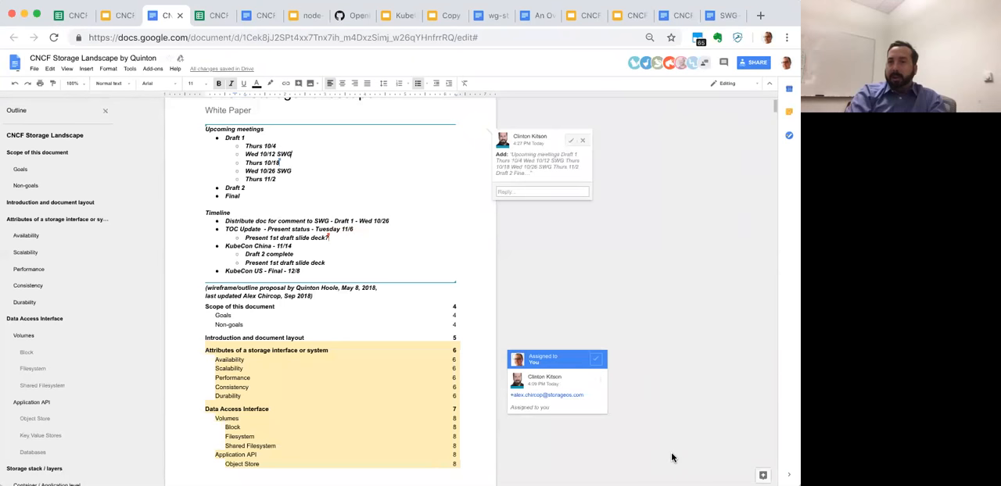
mouse_move(733, 366)
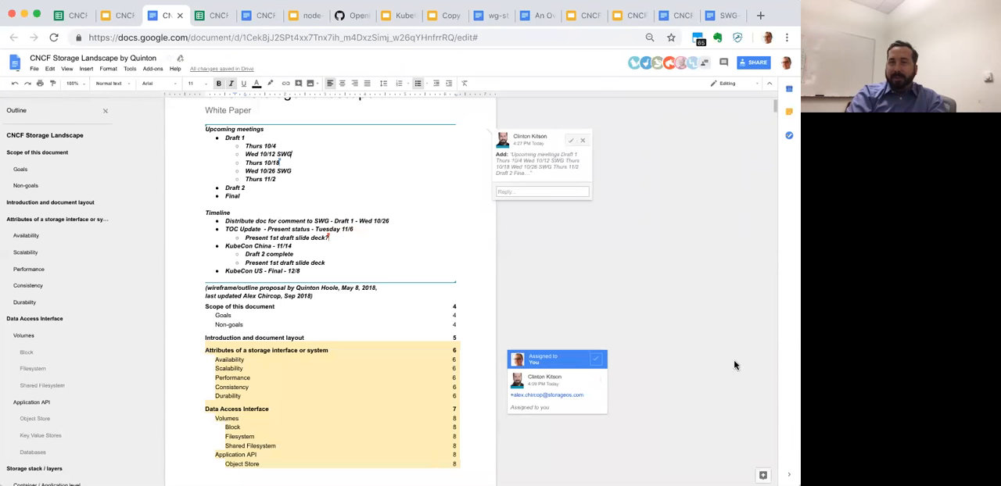
mouse_move(700, 381)
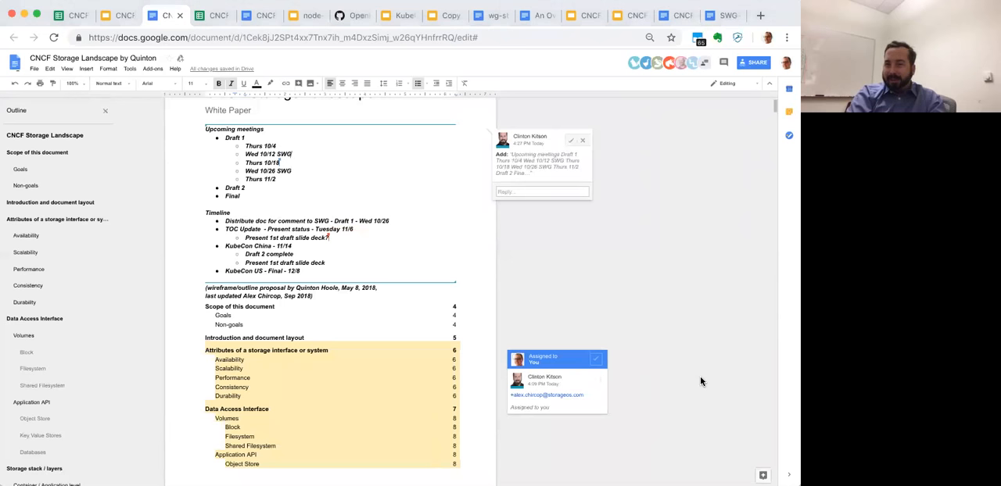
mouse_move(727, 169)
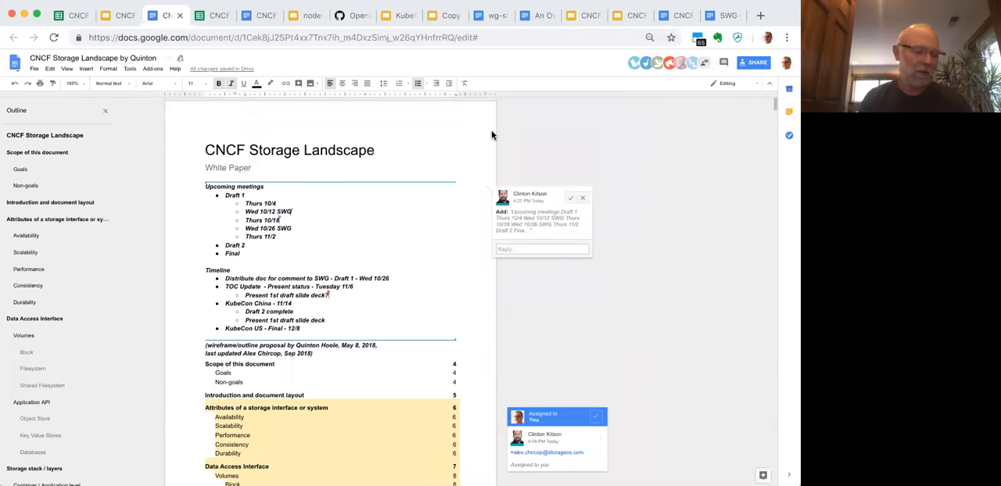
mouse_move(470, 144)
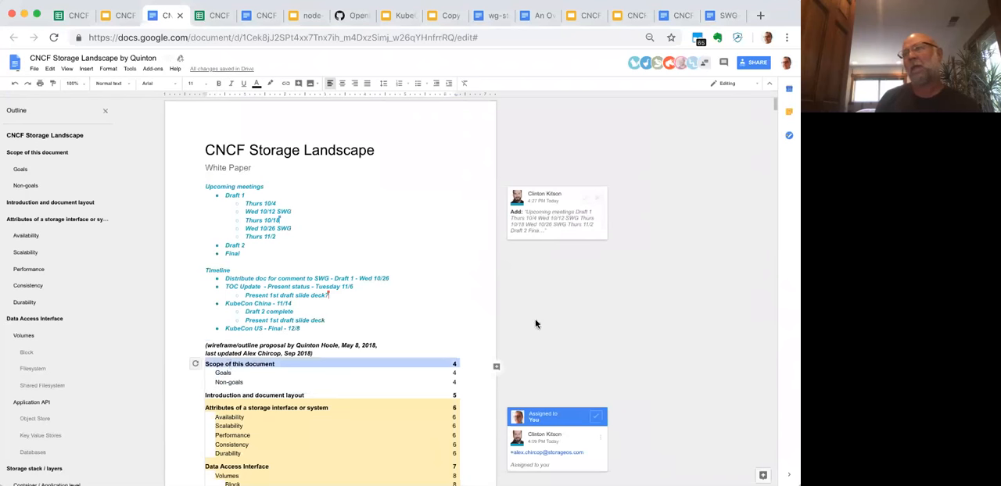
Step: Scroll down the document to the Appendix entries at the end of the contents
scroll("down", 3)
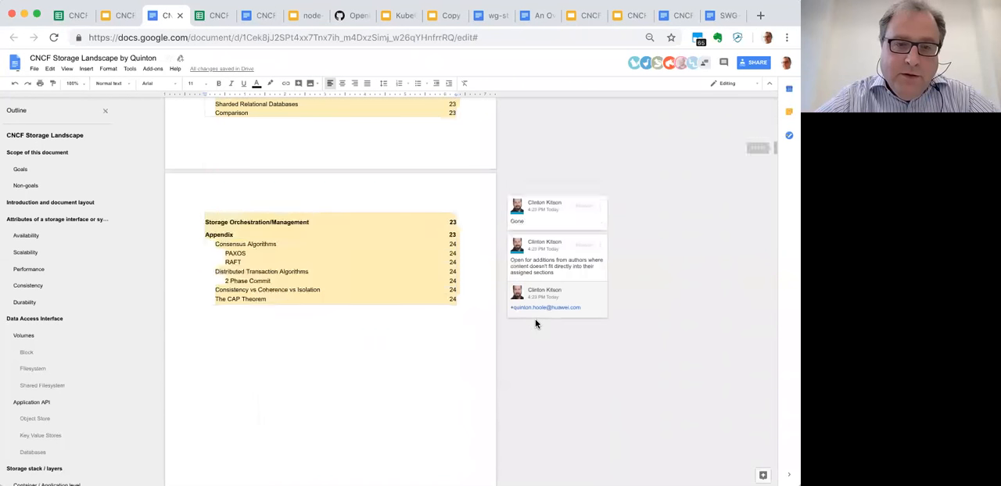